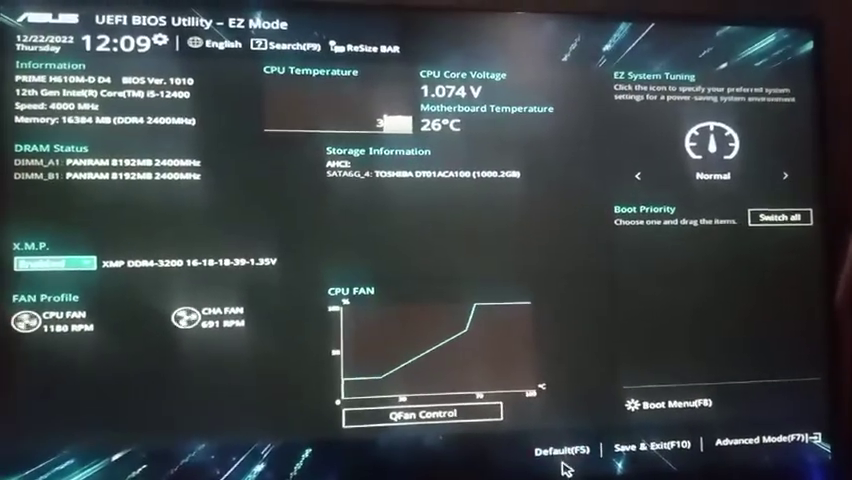
# - Load the optimized defaults, leaving X.M.P. Disabled instead of the DDR4-3200 profile
pyautogui.click(564, 448)
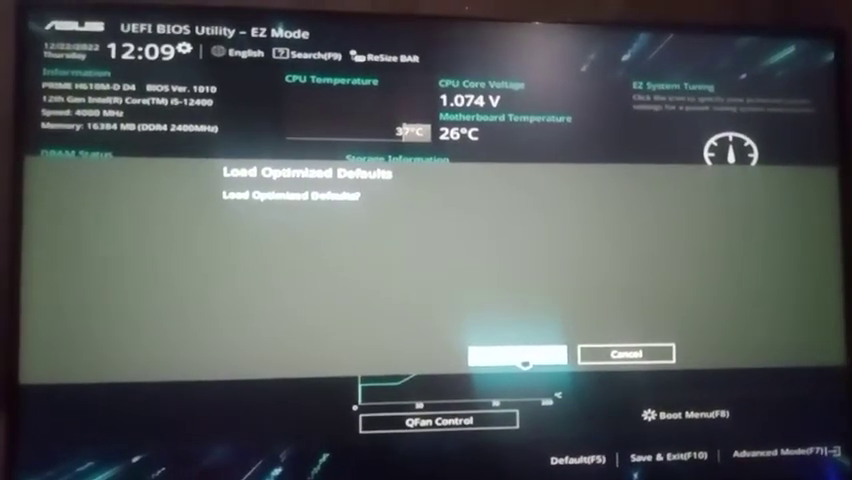
pyautogui.click(520, 352)
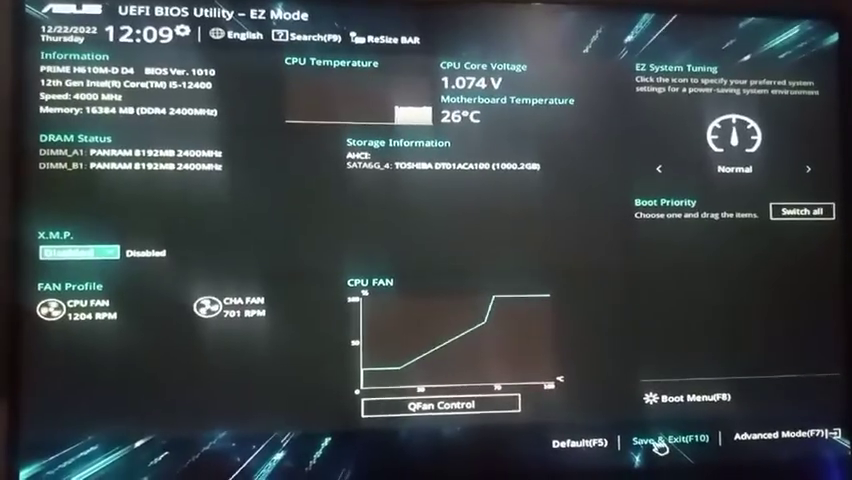
# - Bring up the Save Changes & Reset confirmation listing the Primary Display and TPM changes
pyautogui.click(688, 444)
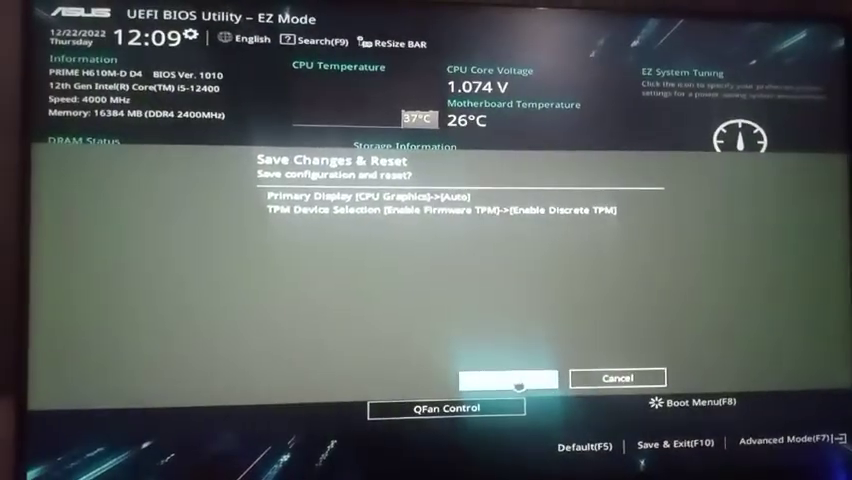